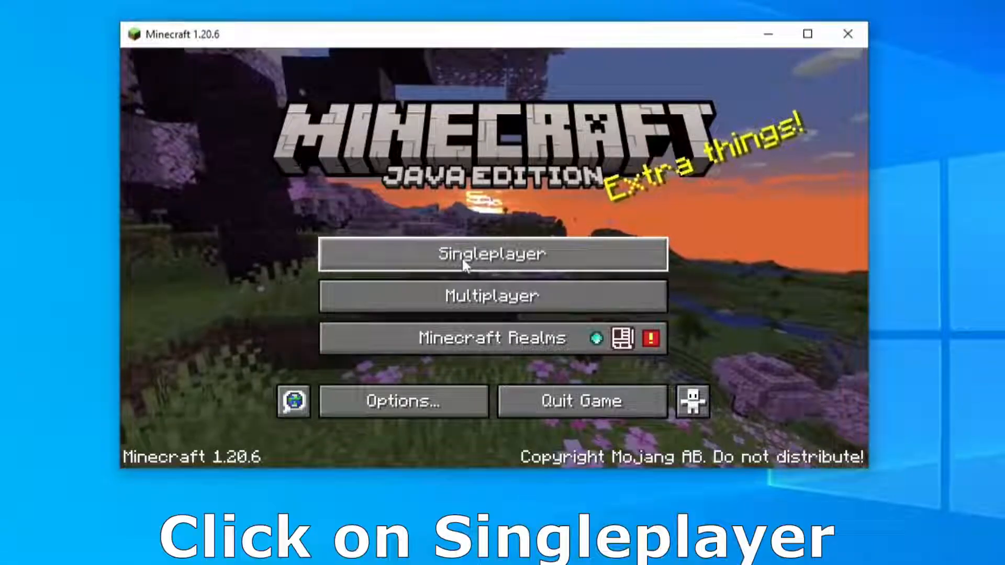
From Singleplayer, open the '10000 day hardcore' world's save folder on disk.
click(492, 253)
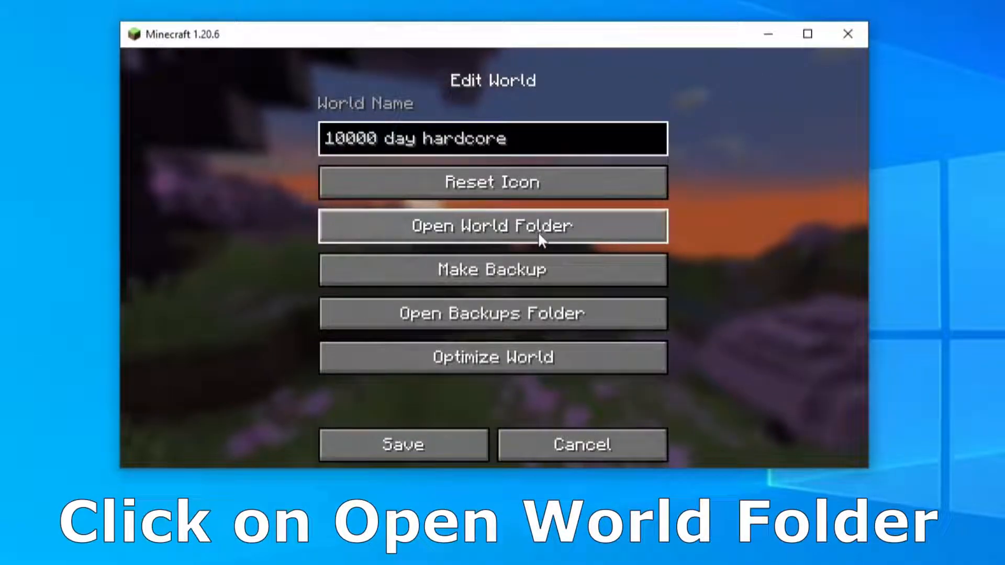
click(492, 226)
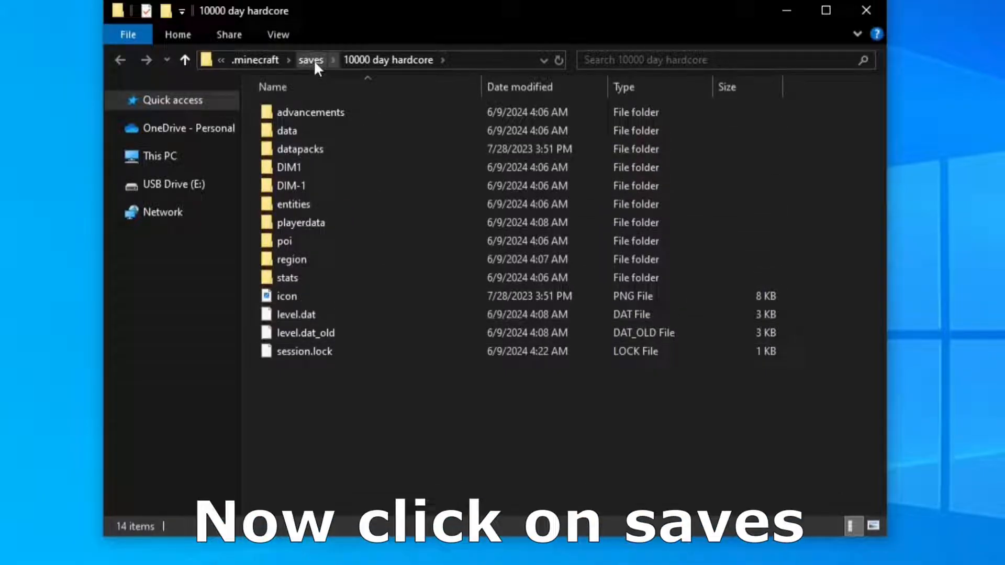
Copy the '10000 day hardcore' folder from saves and paste it onto the desktop.
click(311, 59)
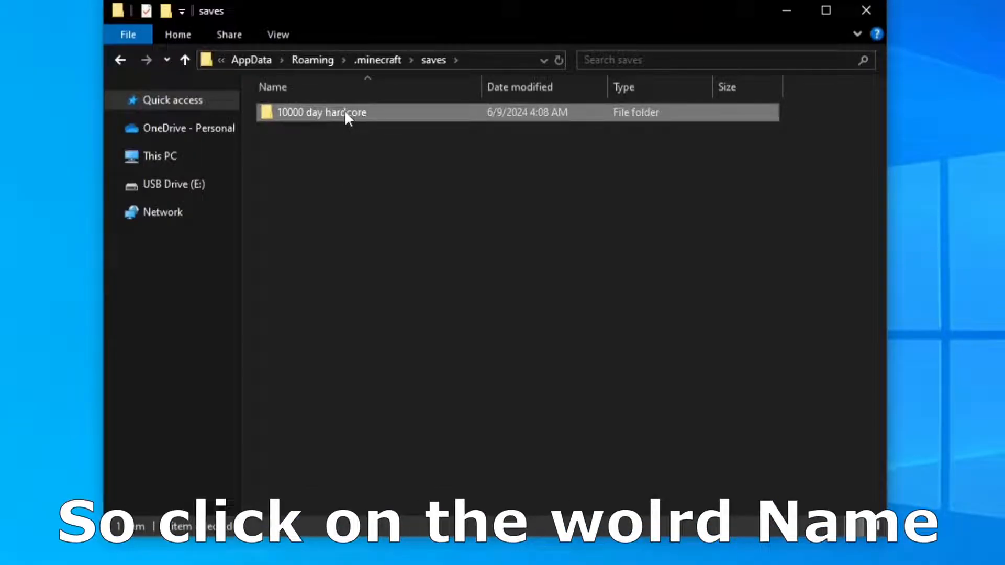
right_click(320, 112)
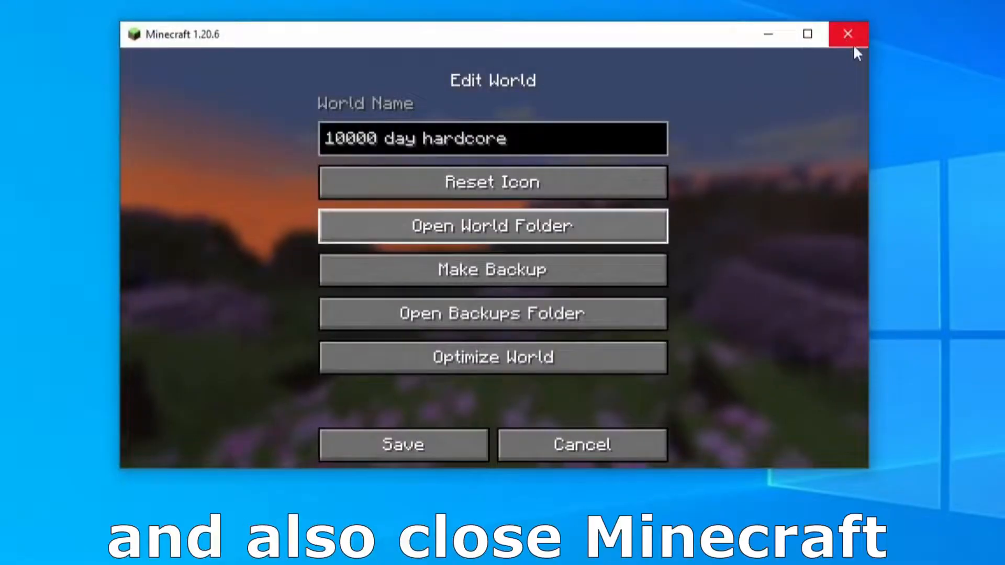
right_click(428, 216)
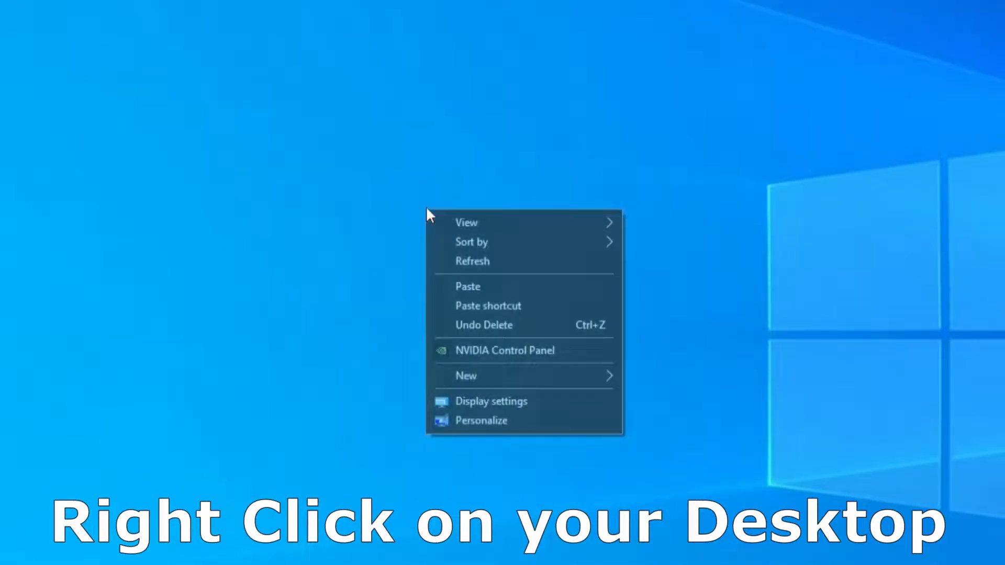
click(468, 287)
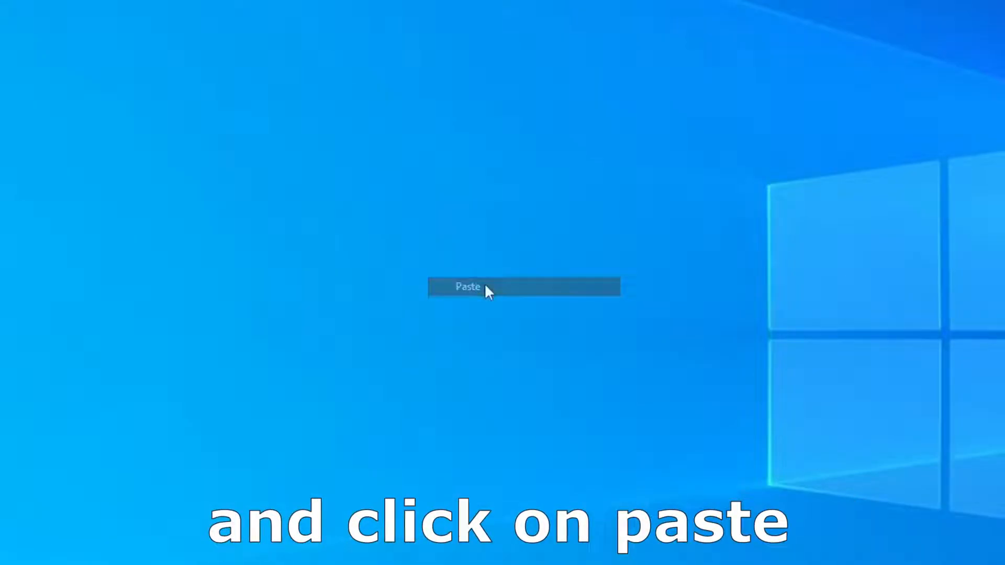
click(468, 286)
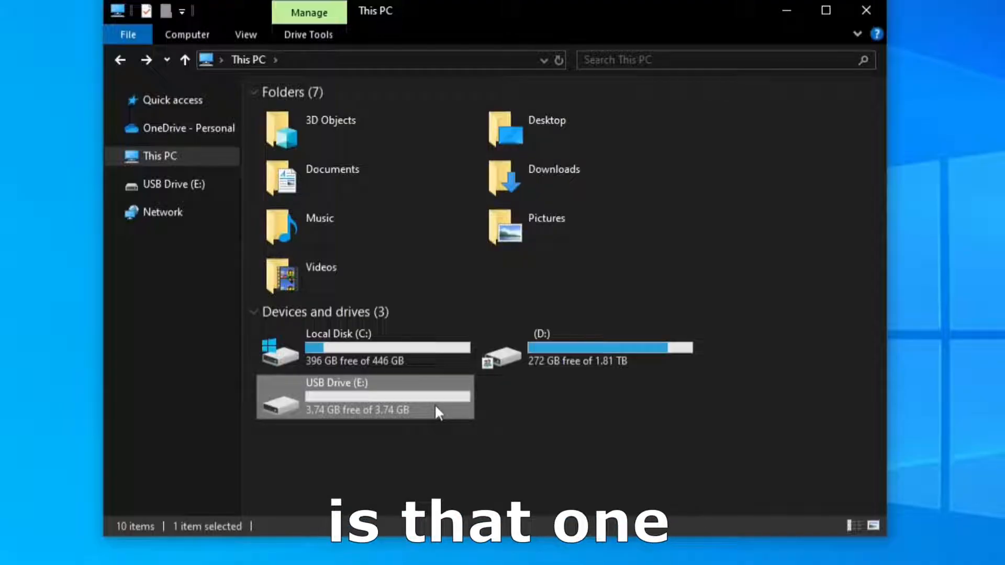
Paste the world folder onto USB Drive (E:) and close its window.
double_click(364, 397)
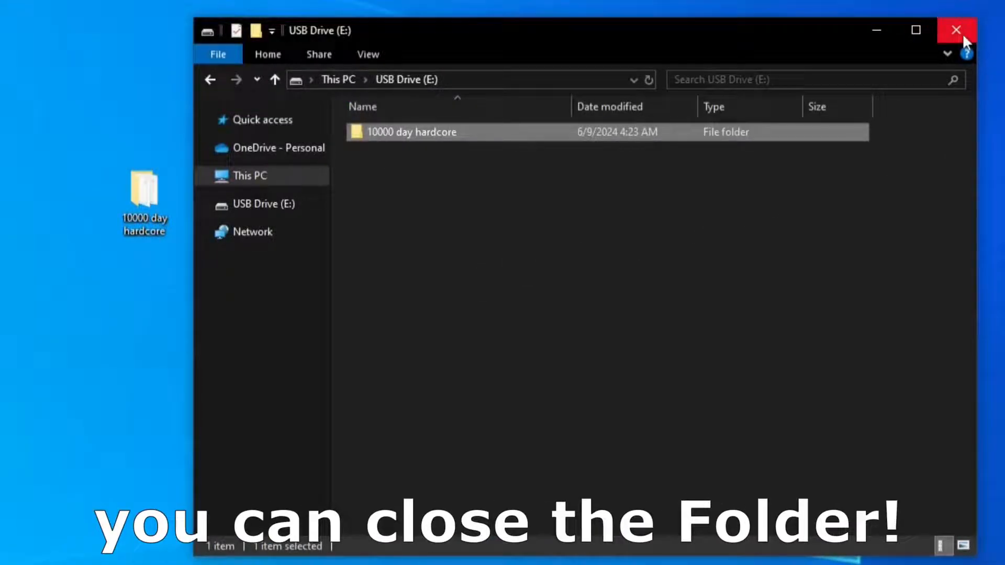
click(955, 30)
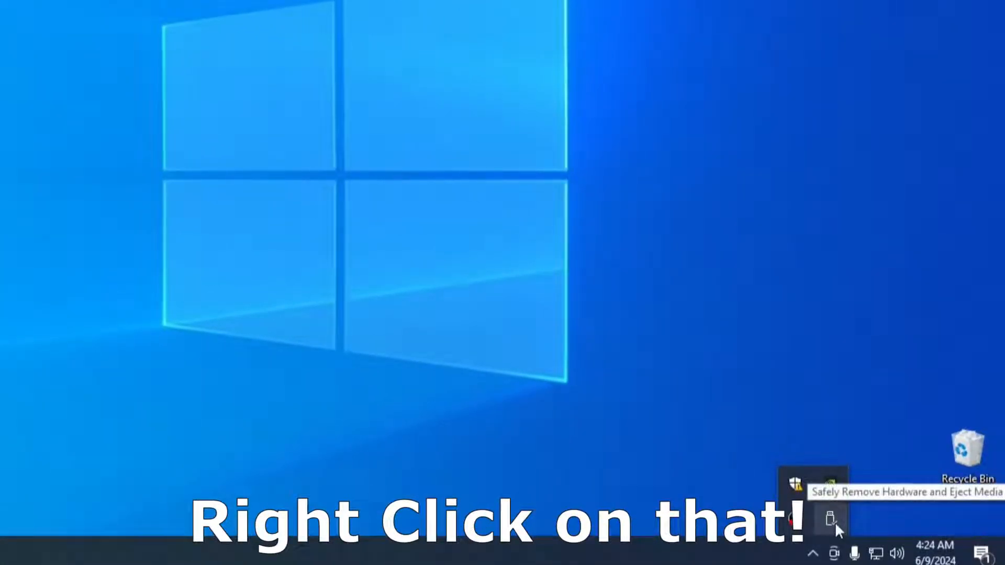
Eject Disk 2.0 from the Safely Remove Hardware tray icon.
right_click(830, 518)
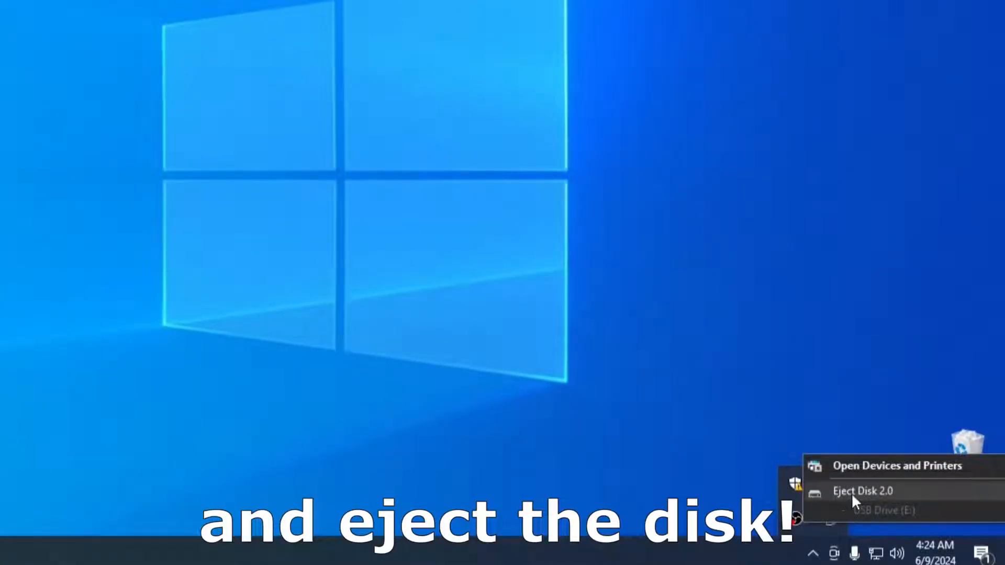
click(861, 490)
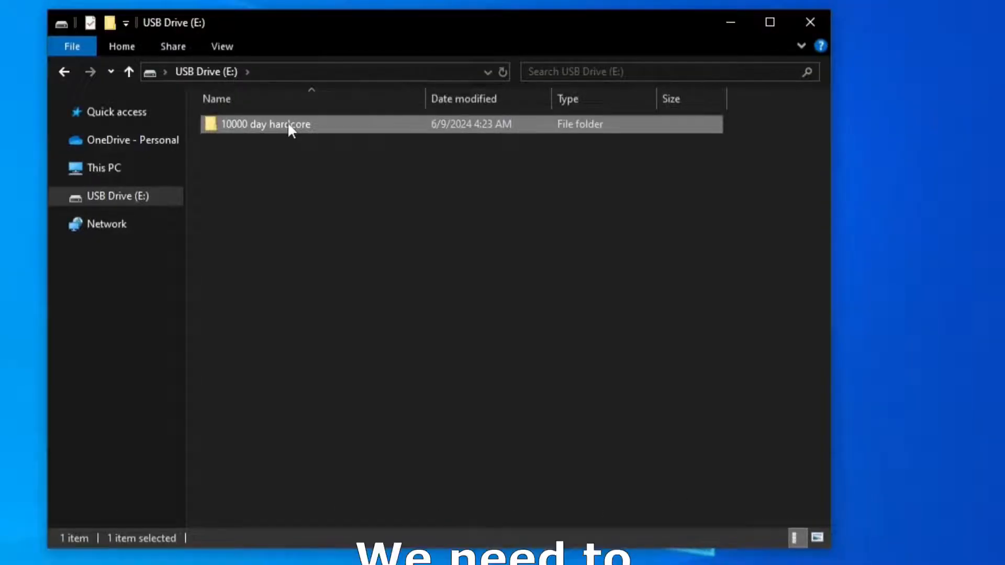
On the other PC, copy the '10000 day hardcore' folder from USB Drive (E:).
right_click(265, 124)
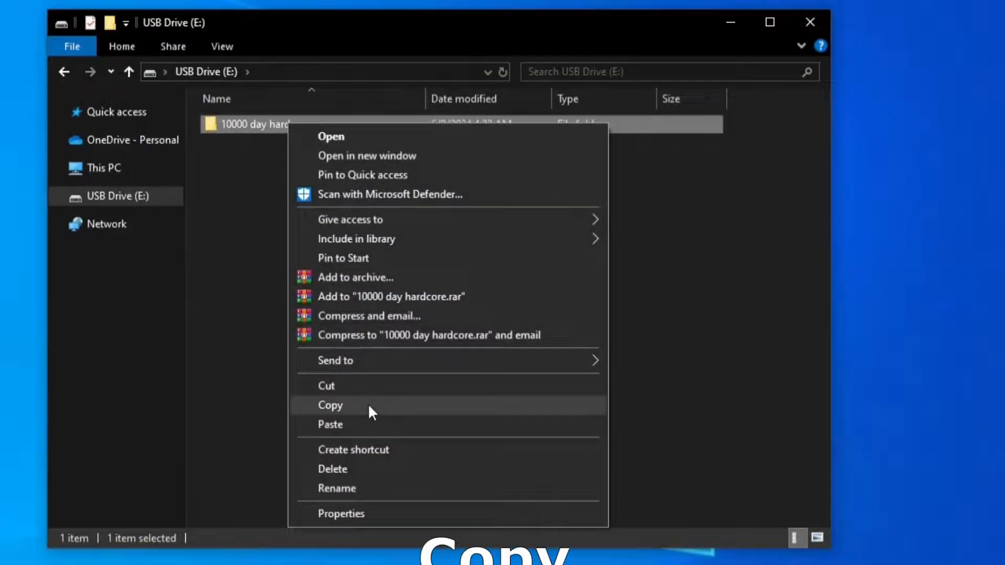
click(330, 405)
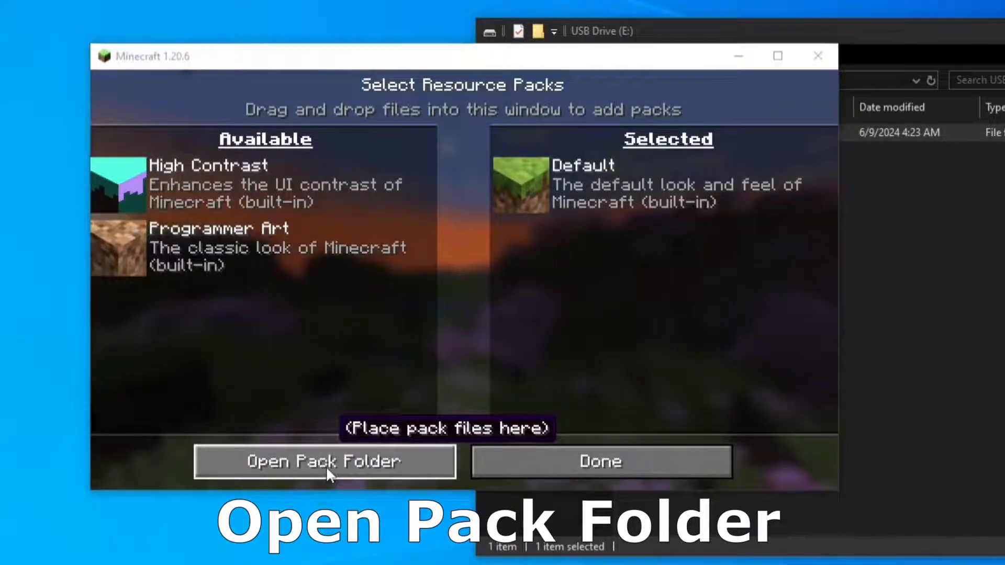
Paste the world folder into .minecraft's saves folder via Open Pack Folder, then close the window.
click(325, 462)
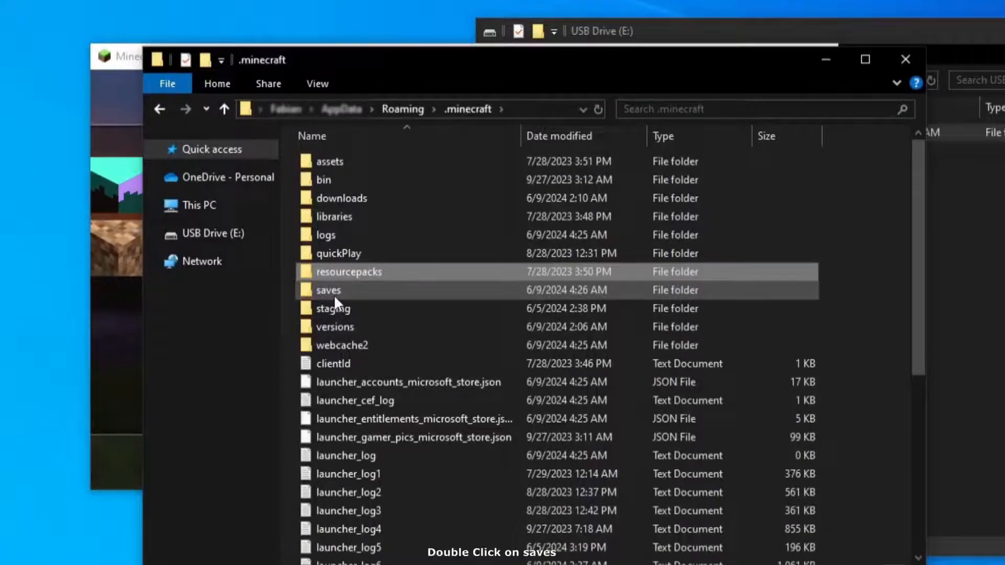
double_click(329, 290)
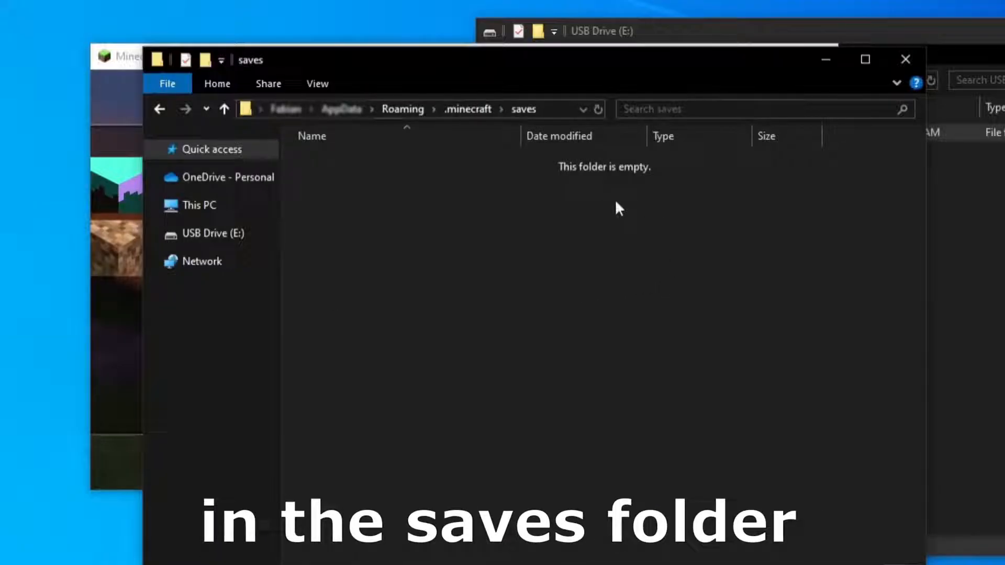
right_click(646, 282)
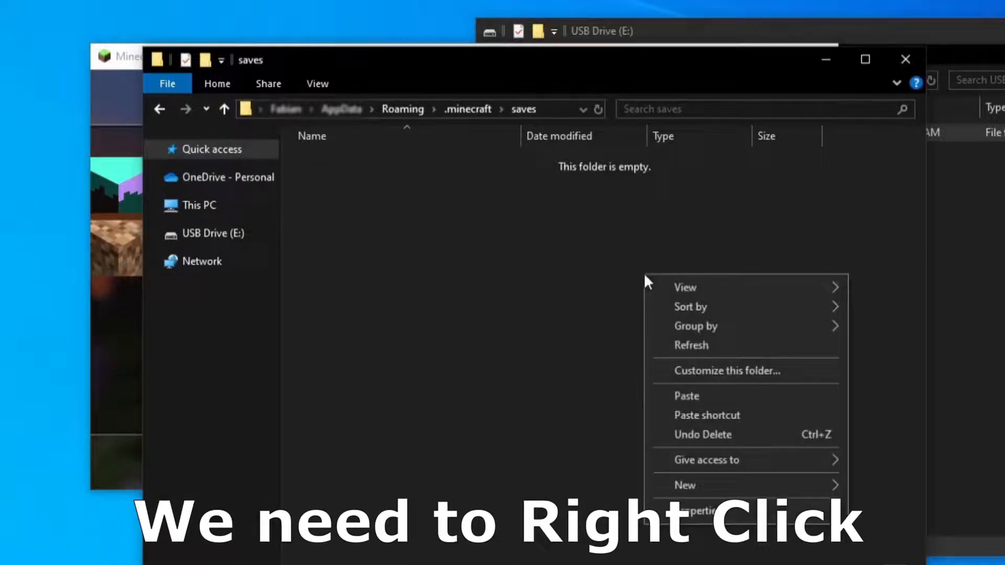
click(685, 396)
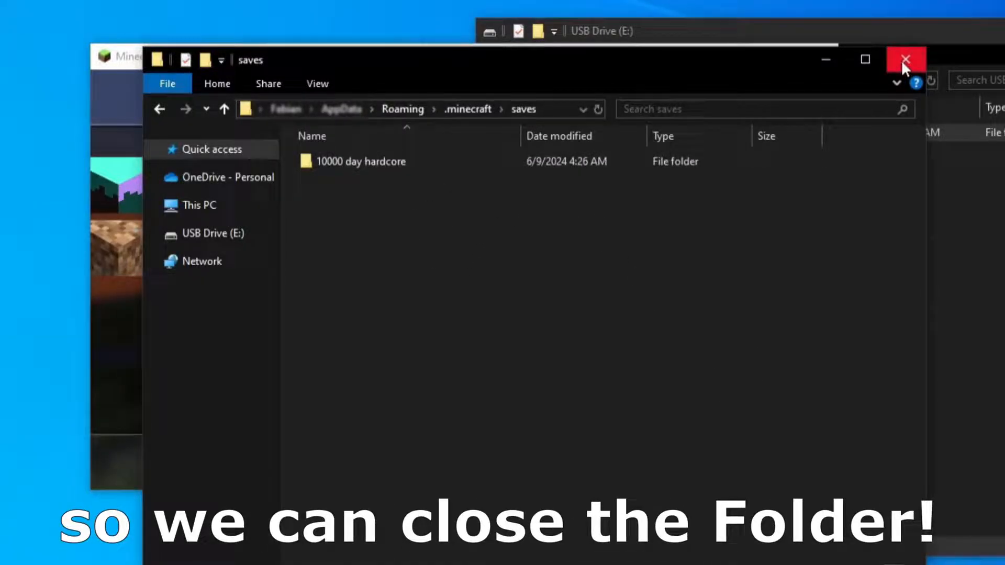
click(904, 58)
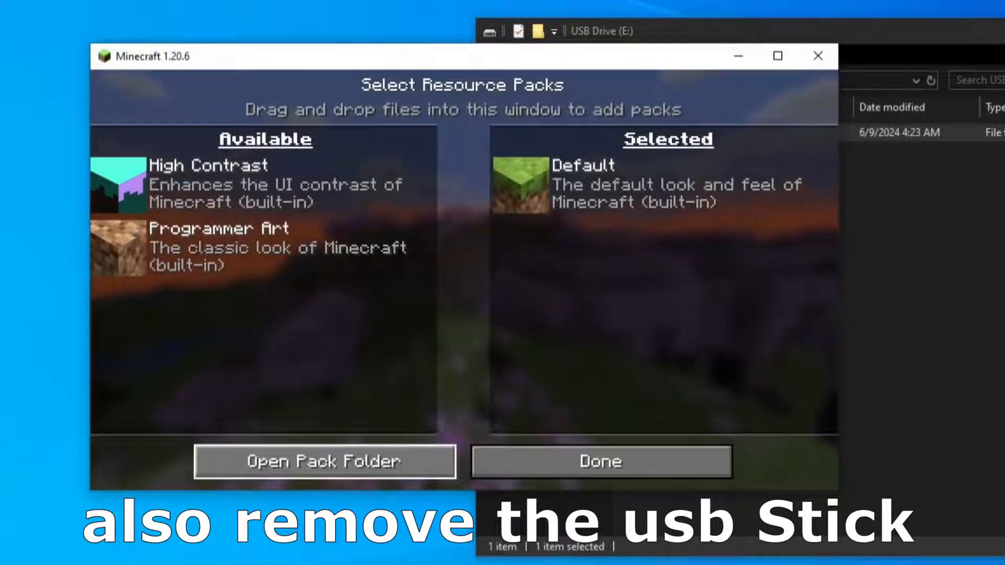
Return from Options to Singleplayer so the '10000 day hardcore' world is listed.
click(600, 461)
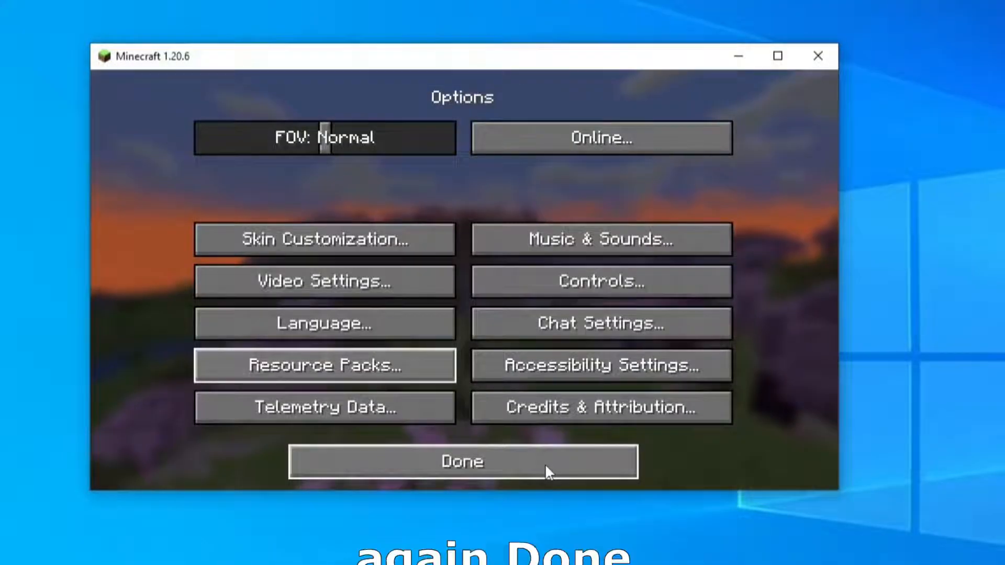
click(461, 461)
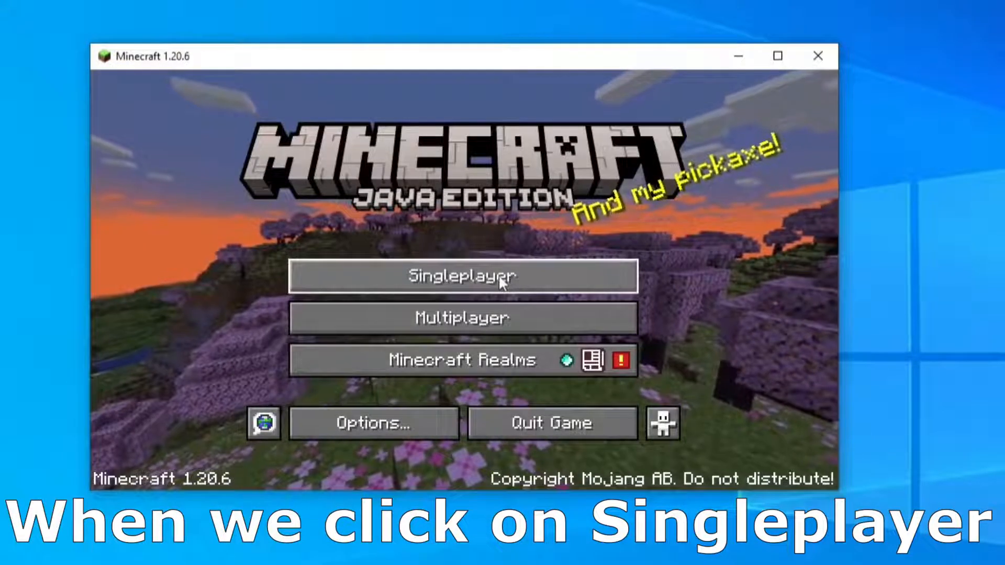
click(462, 275)
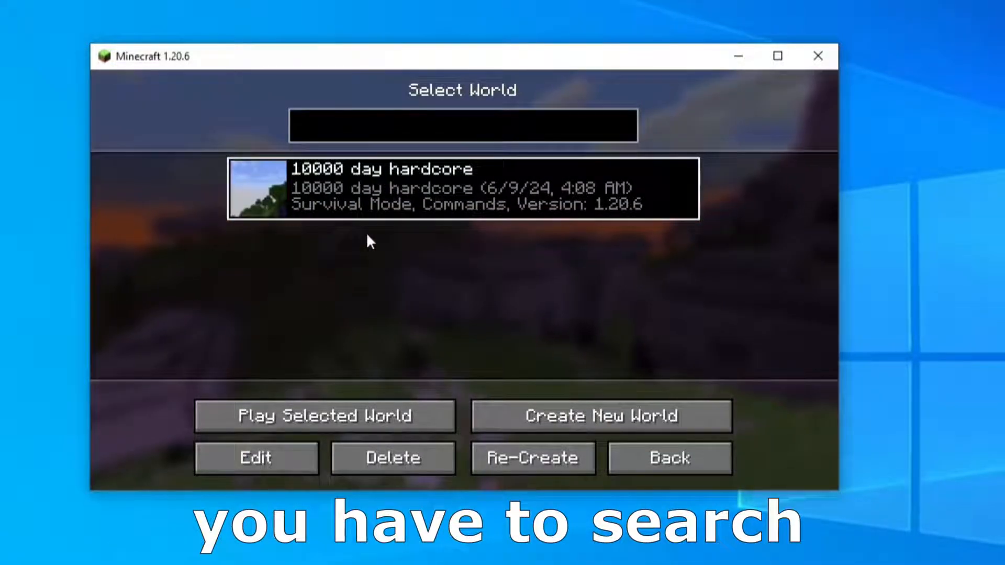
mouse_move(517, 229)
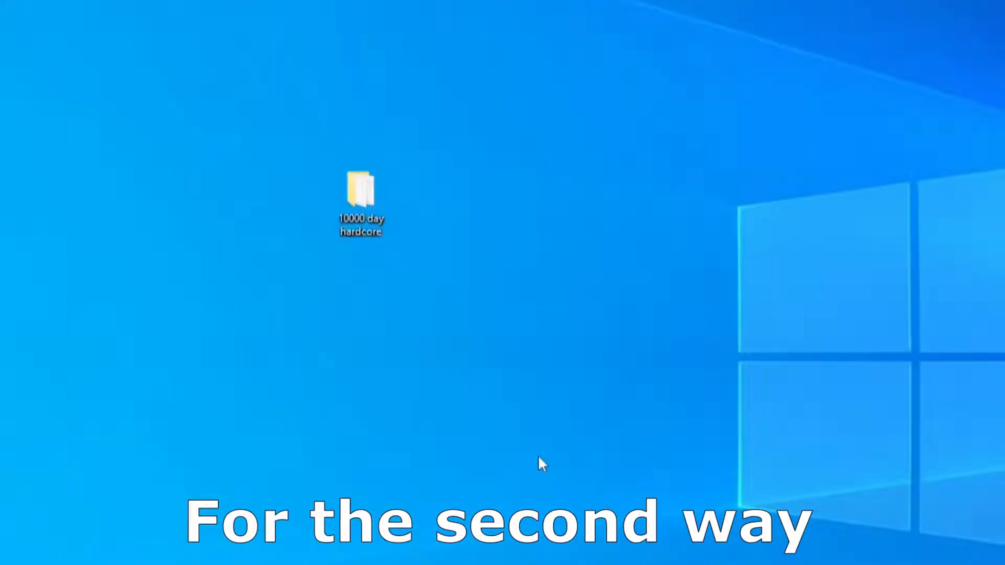
mouse_move(360, 199)
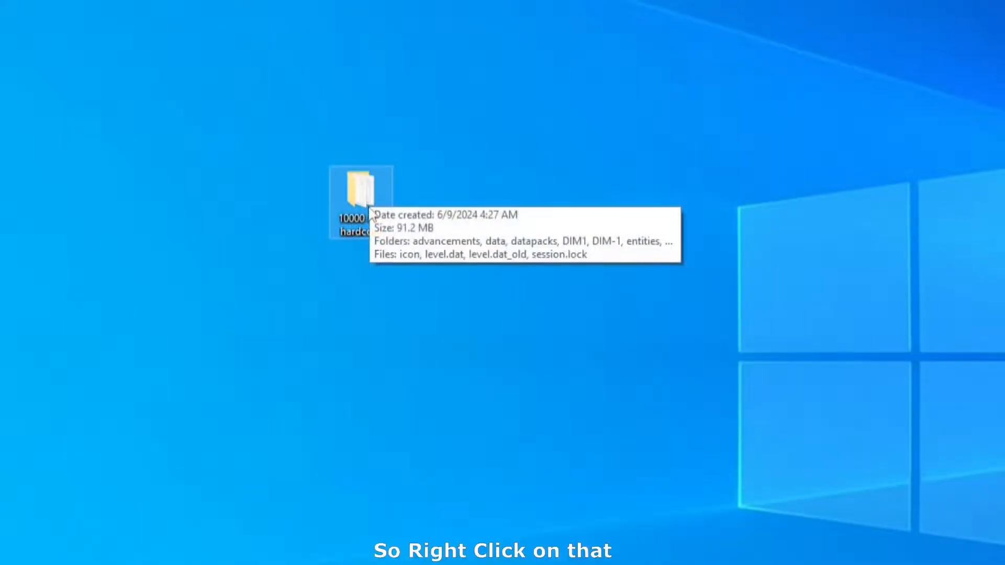
Pack the desktop world folder into '10000 day hardcore.rar' for upload to Google Drive.
right_click(360, 199)
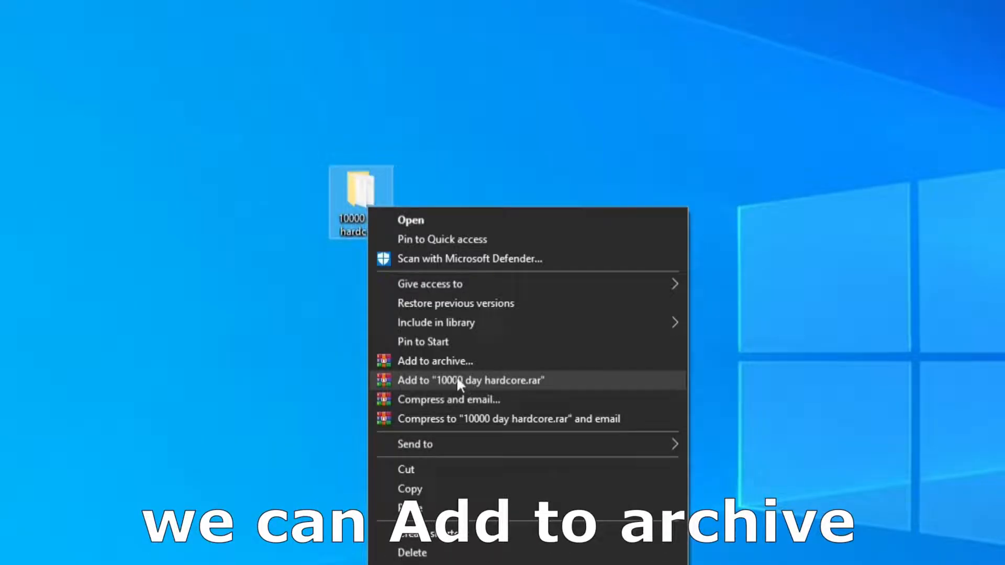
click(469, 380)
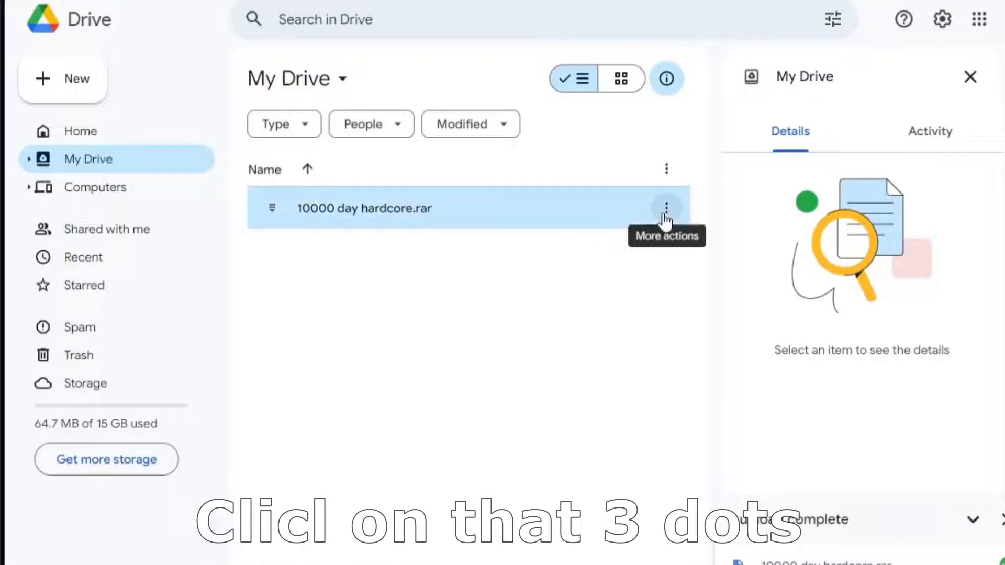
Download '10000 day hardcore.rar' from My Drive, accepting the virus-scan warning.
click(666, 209)
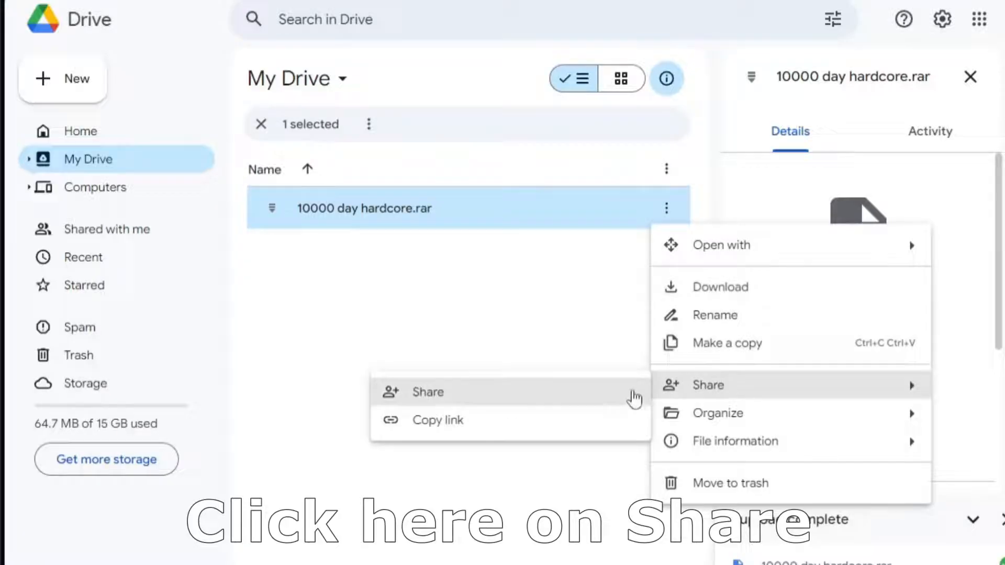
click(438, 419)
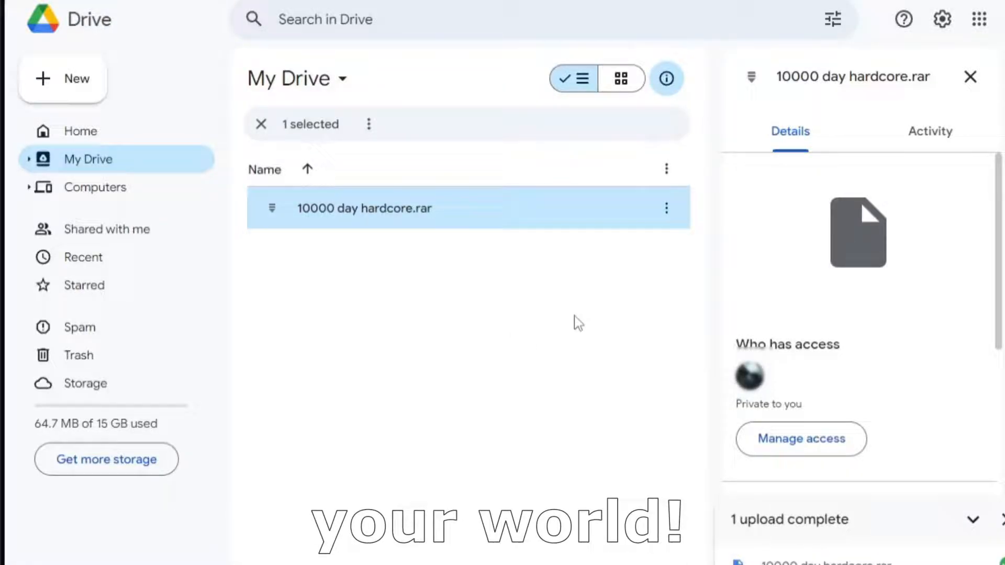
mouse_move(667, 208)
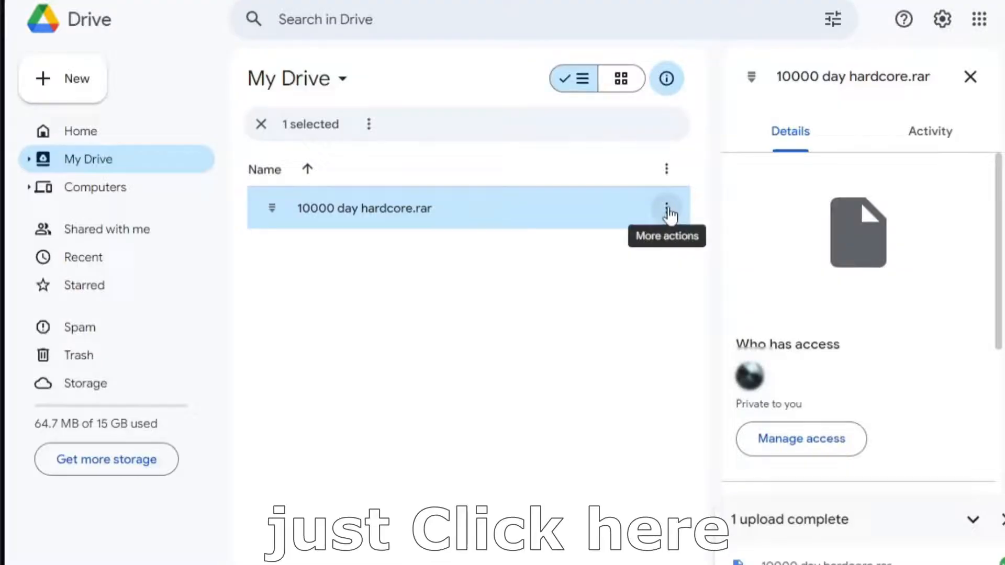
click(666, 209)
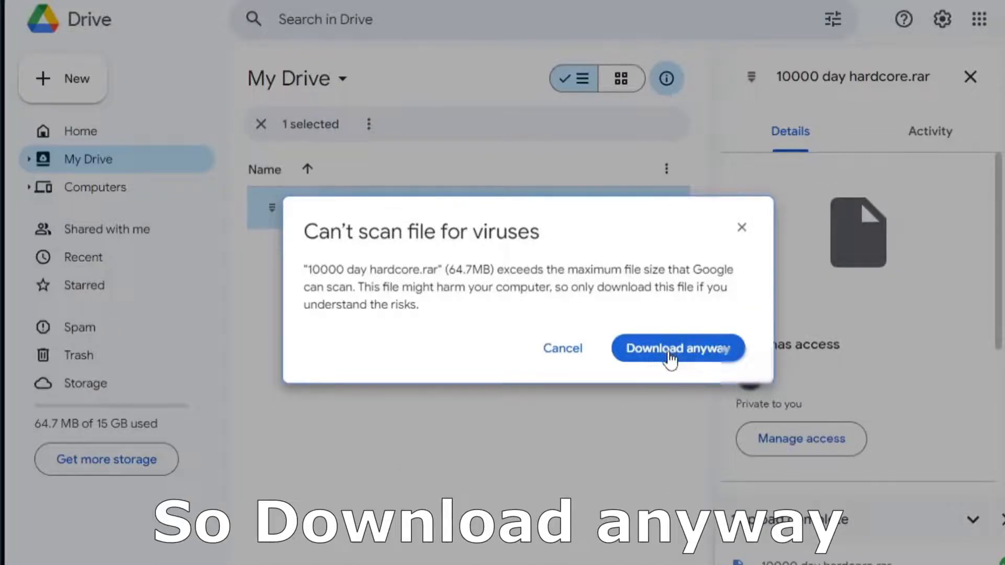
click(677, 347)
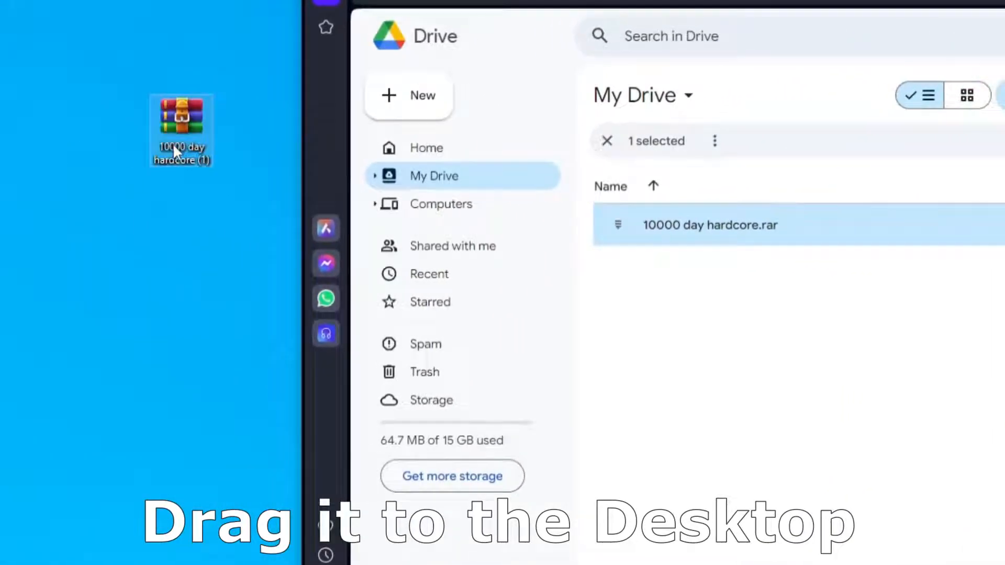
Extract the rar into a '10000 day hardcore (1)' folder and view the world folder inside.
right_click(509, 215)
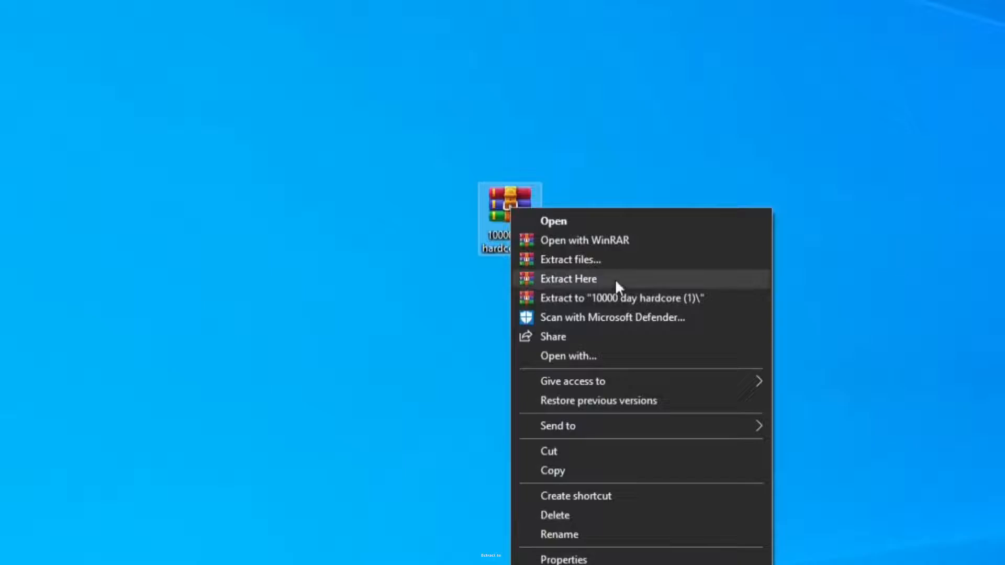
click(567, 278)
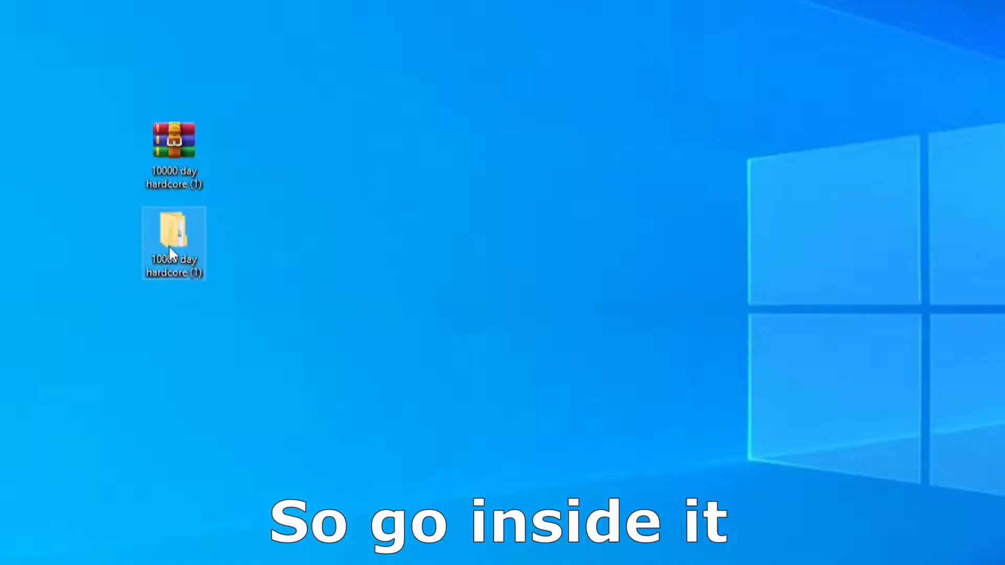
double_click(174, 242)
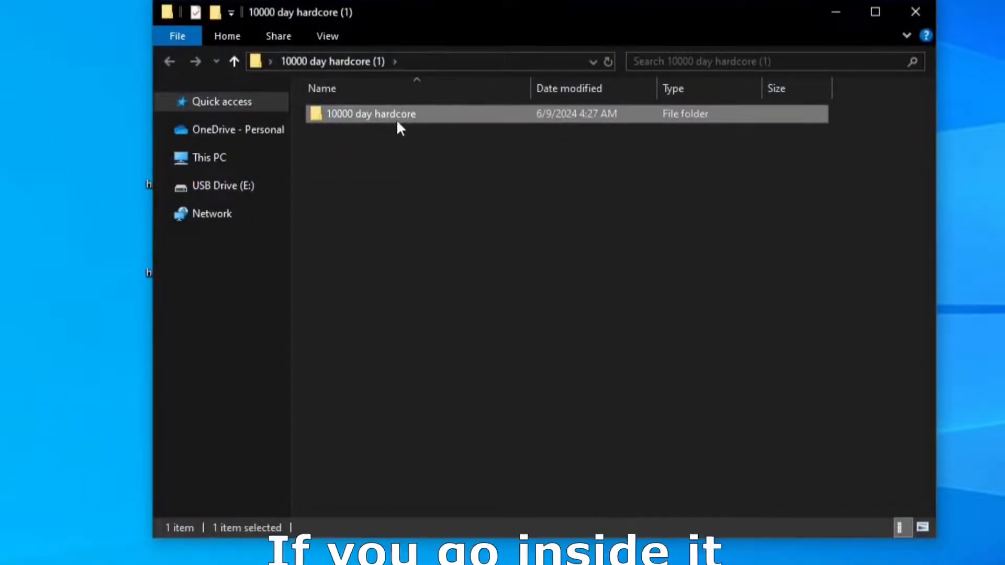
Check the world files inside the extracted folder, then copy the '10000 day hardcore' folder.
double_click(371, 113)
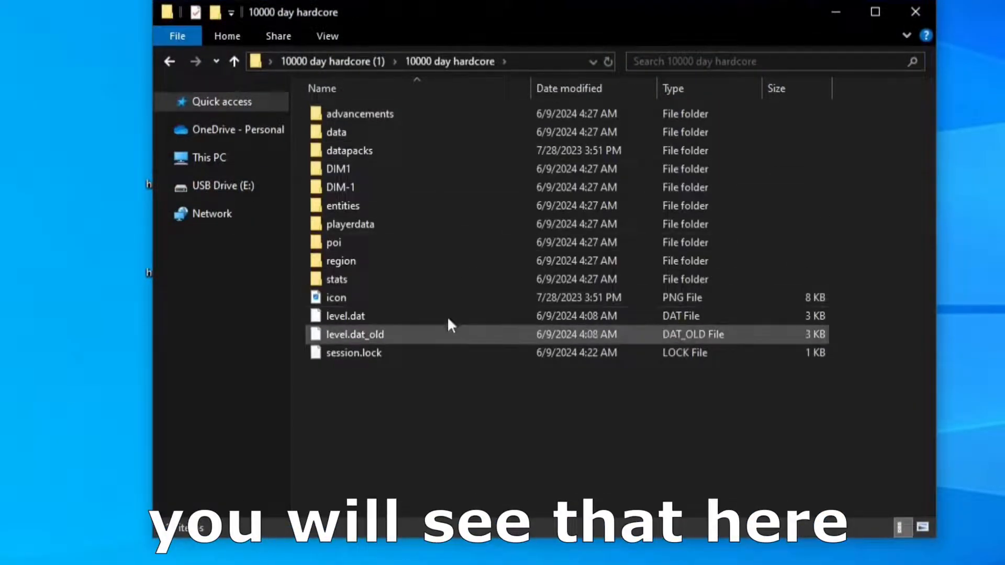
click(234, 60)
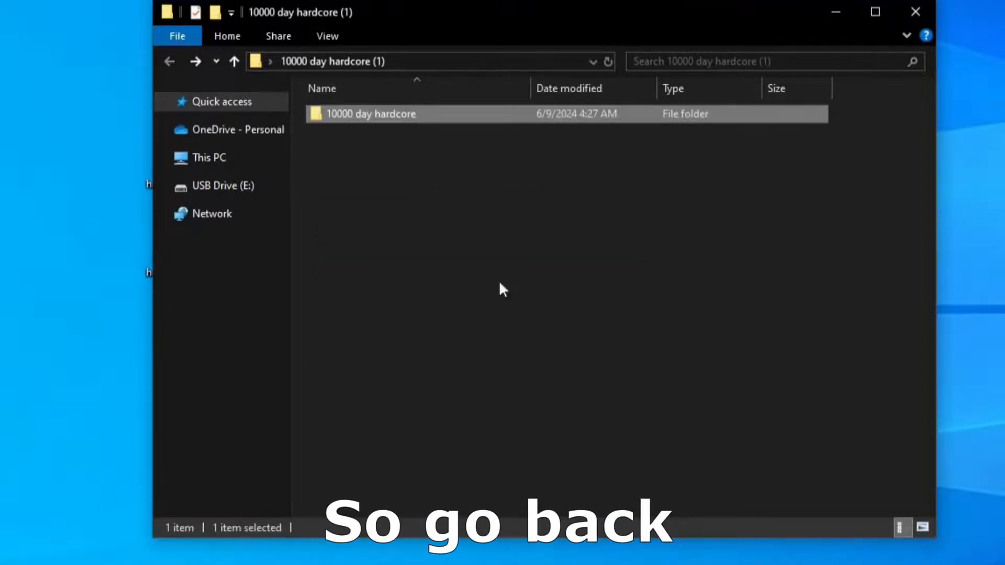
right_click(370, 113)
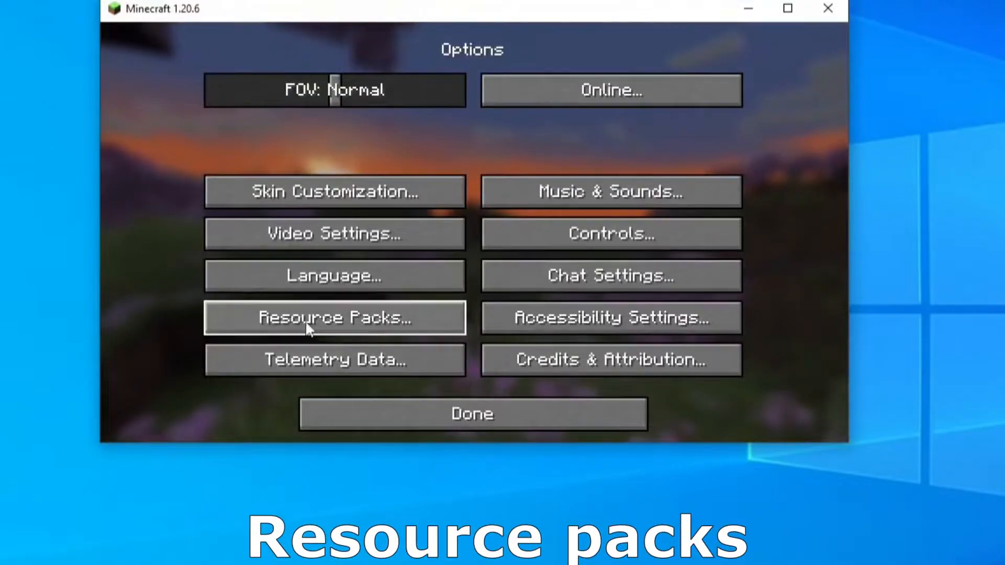
From Minecraft's Resource Packs screen, reveal the resourcepacks folder in File Explorer.
click(333, 317)
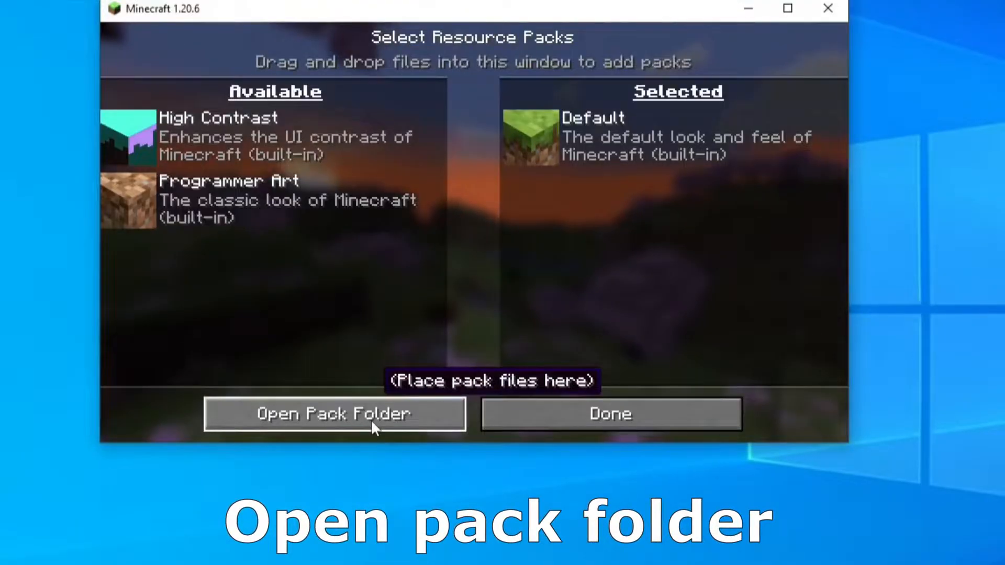
click(334, 413)
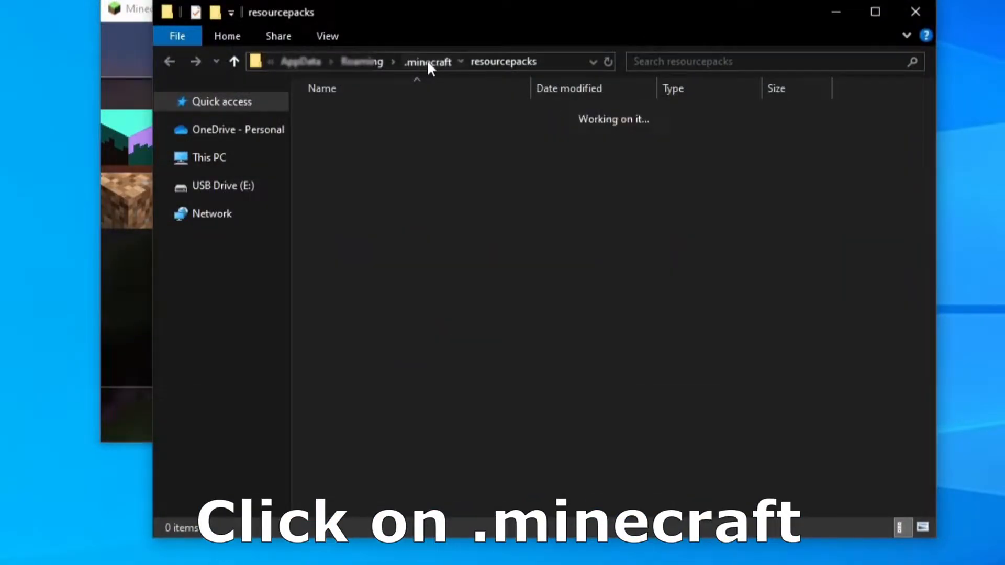
Paste the world folder into .minecraft saves, then return to Minecraft's world list showing '10000 day hardcore'.
right_click(352, 250)
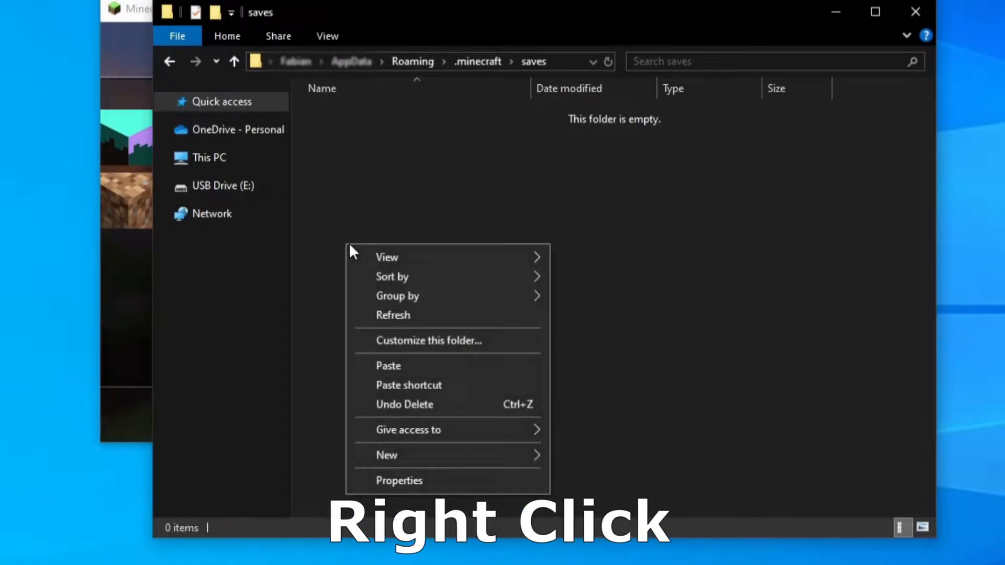
click(389, 366)
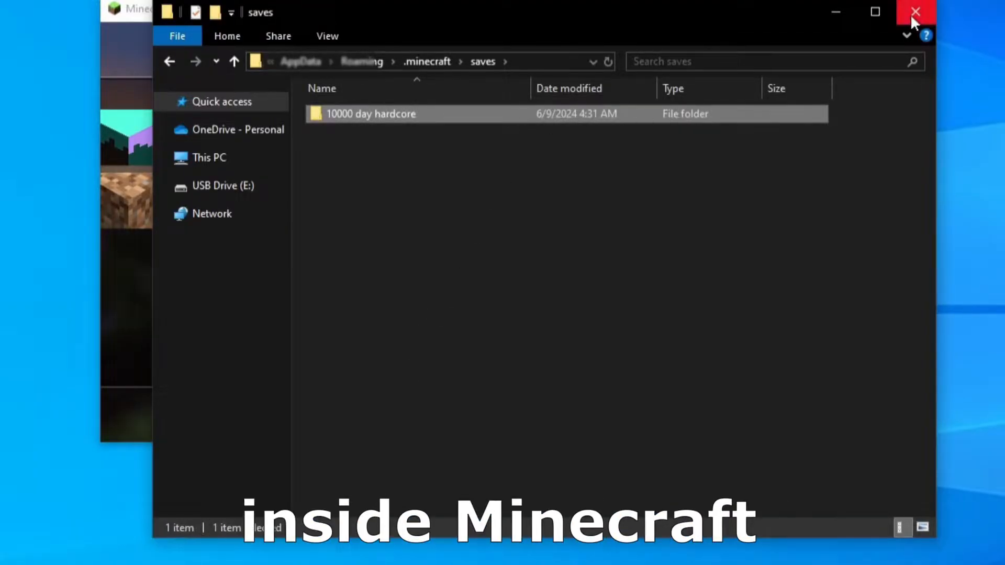
click(915, 11)
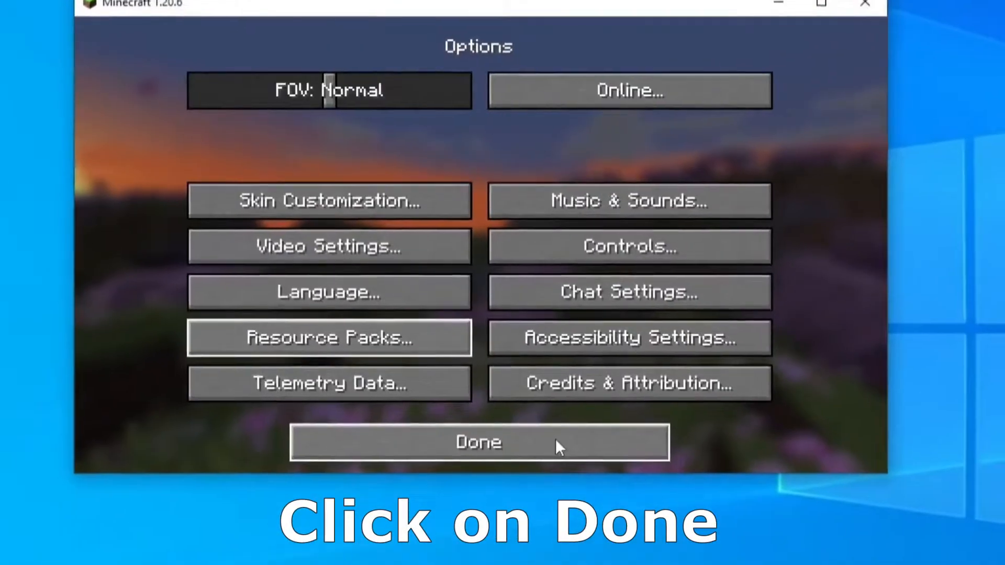
click(478, 441)
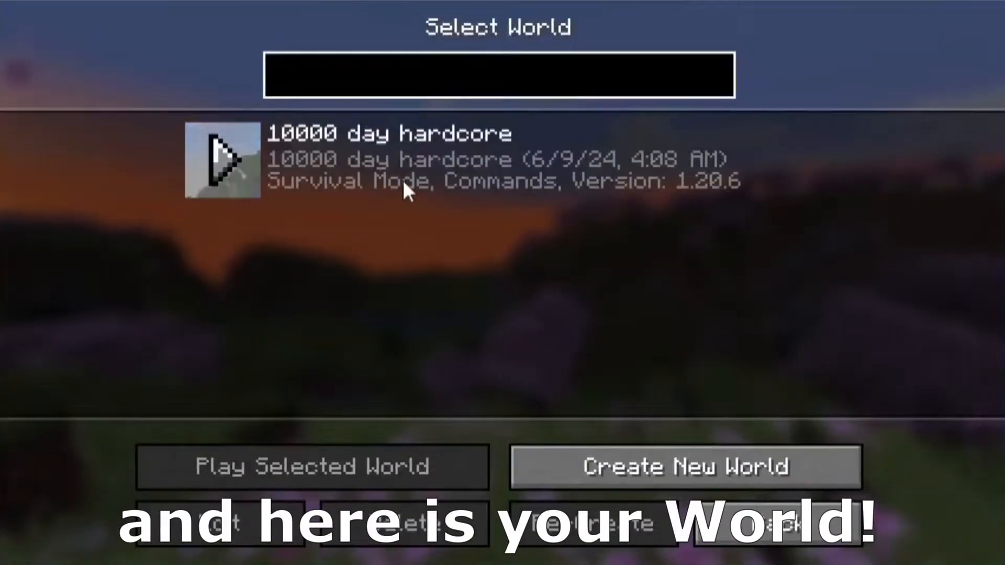